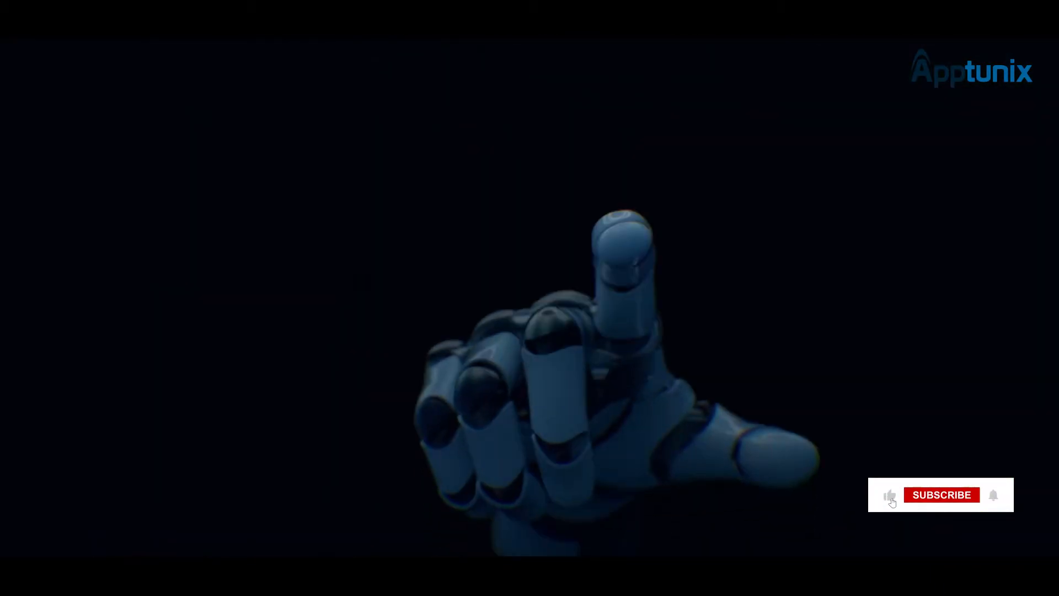
click(941, 494)
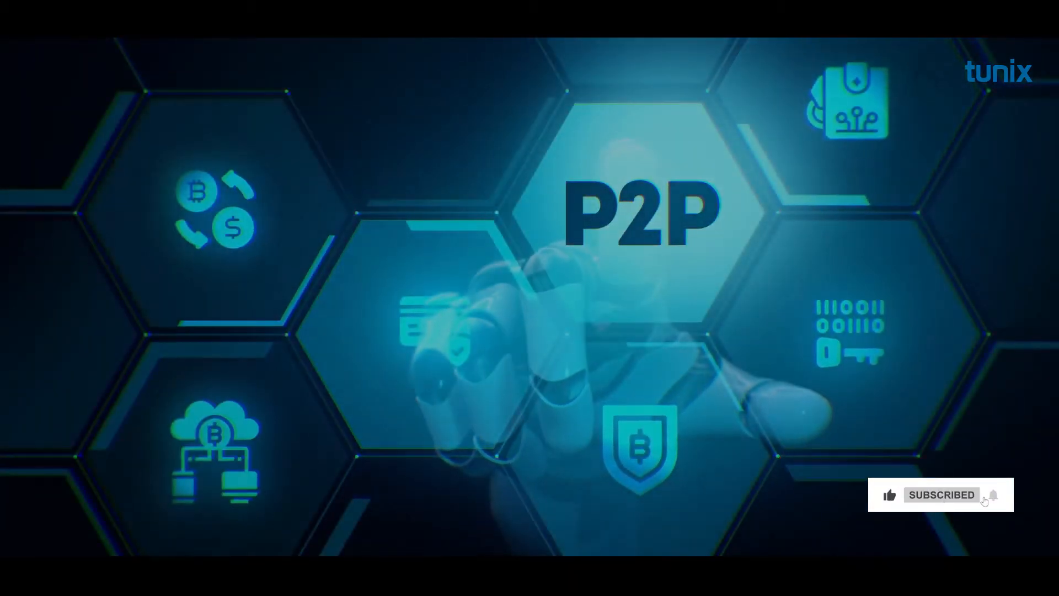